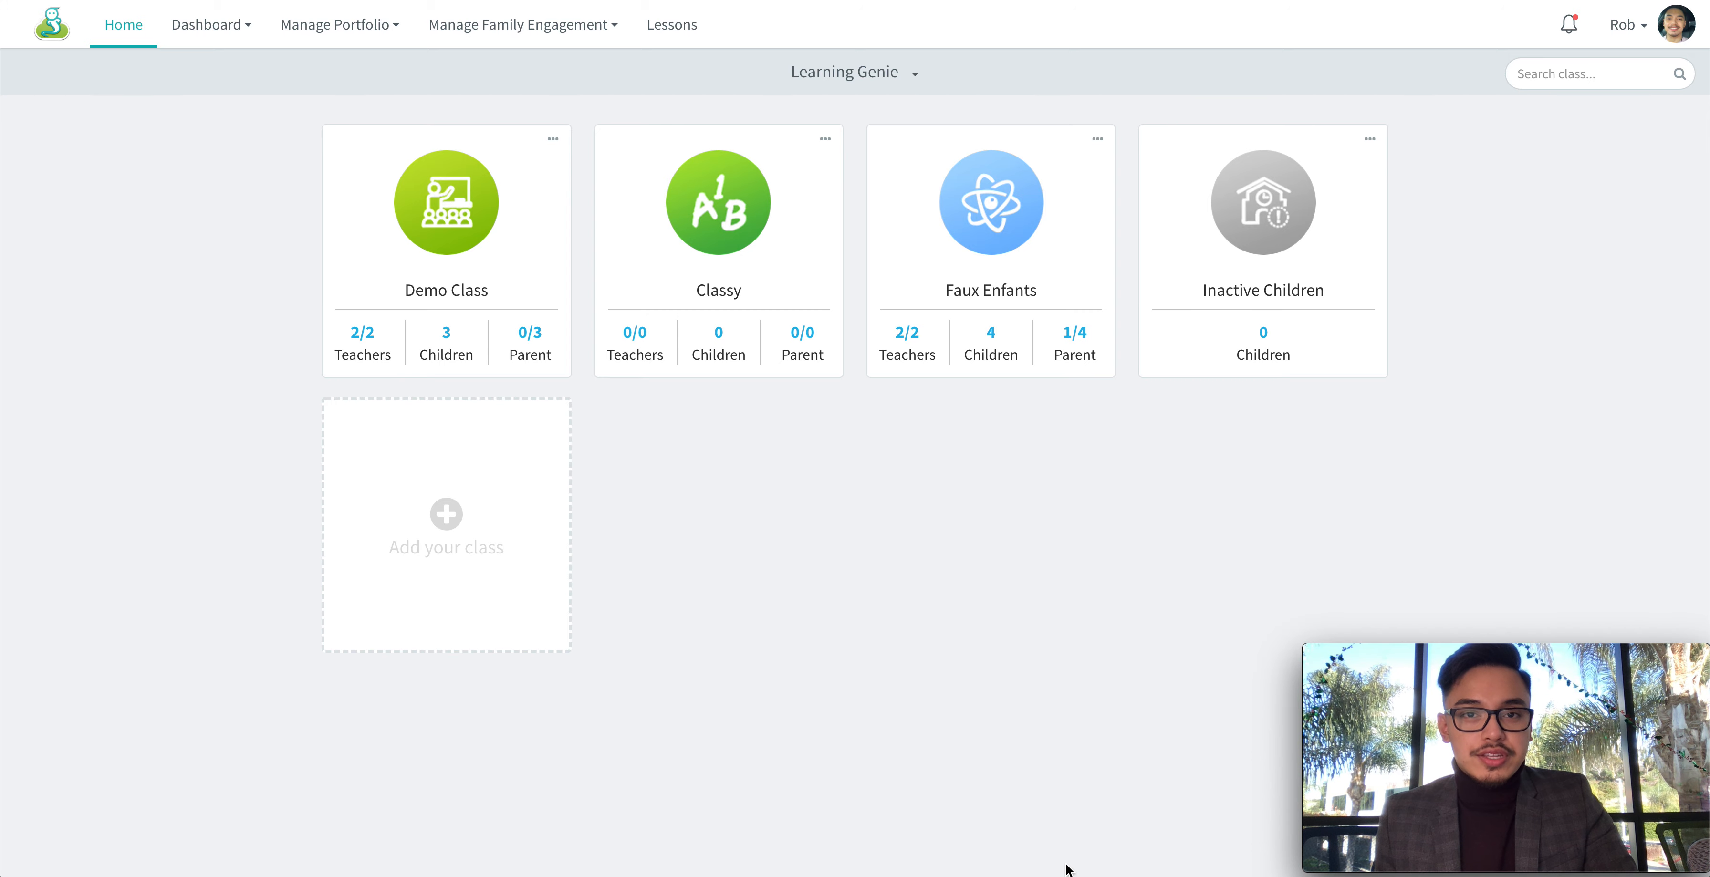
mouse_move(1002, 688)
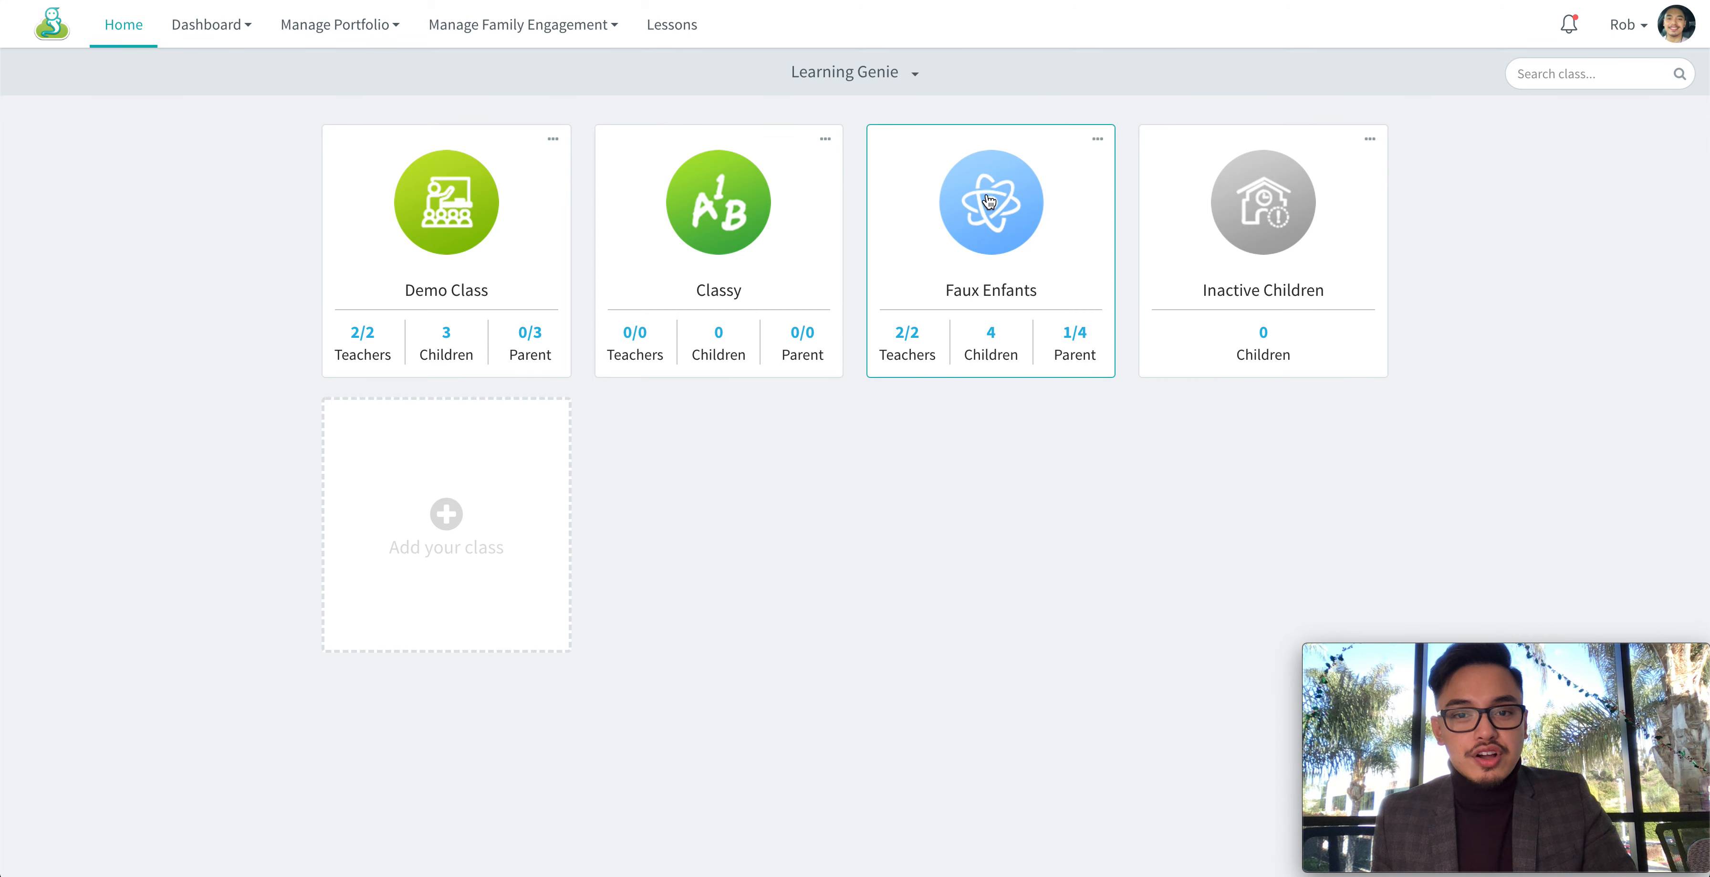
Open the Faux Enfants class from its card to reach the portfolio
click(987, 200)
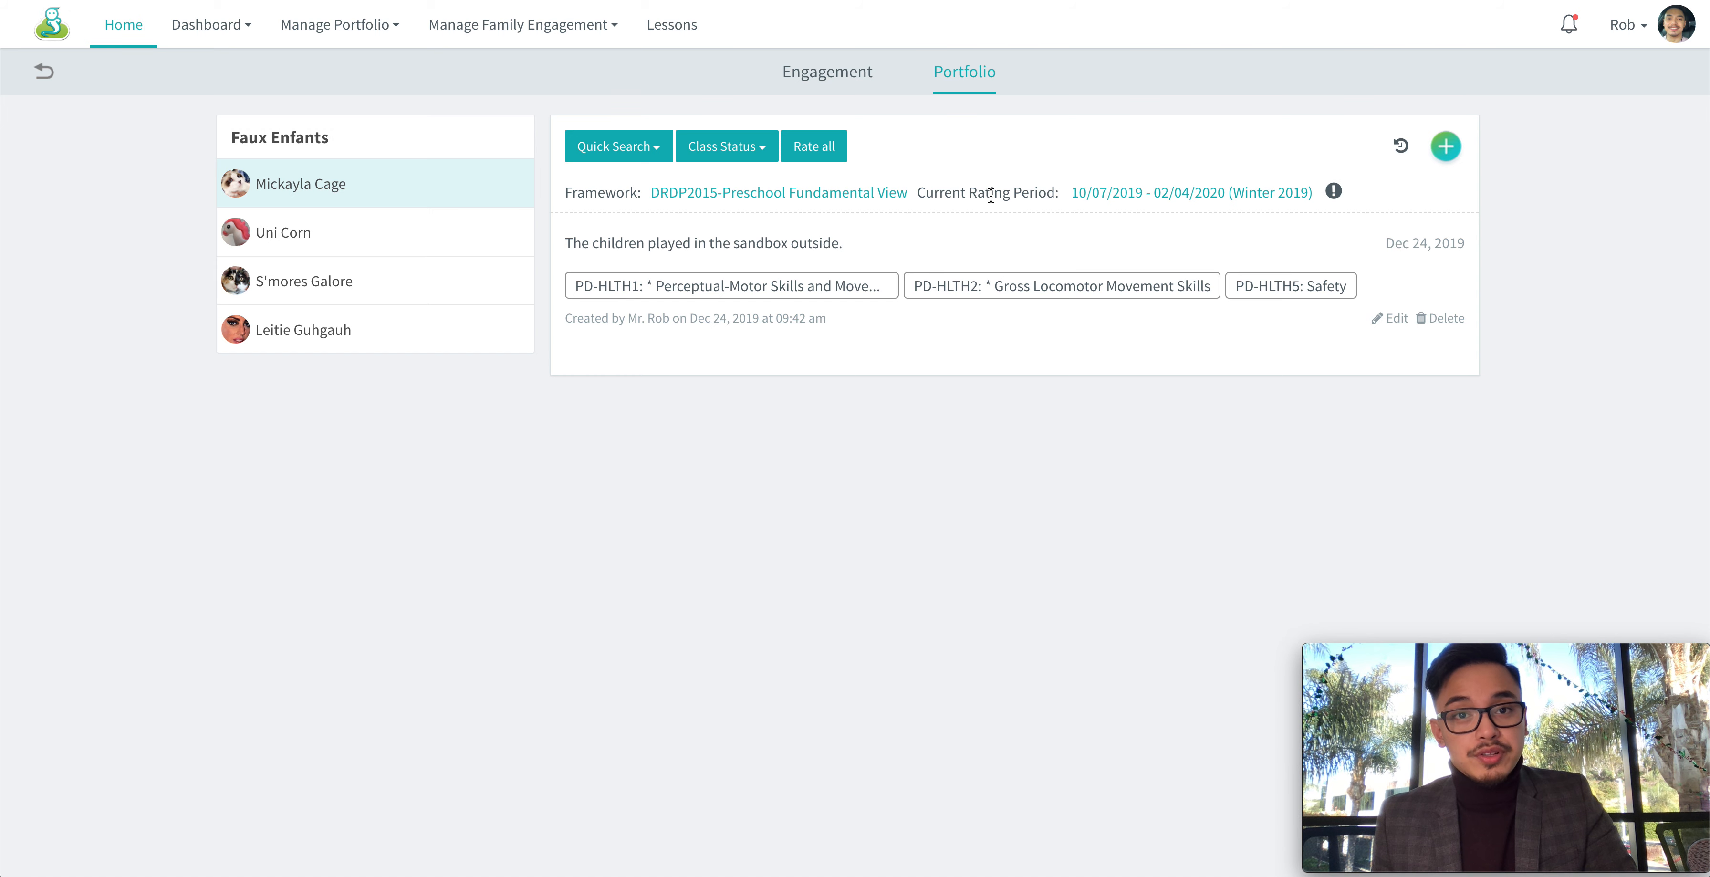
mouse_move(741, 284)
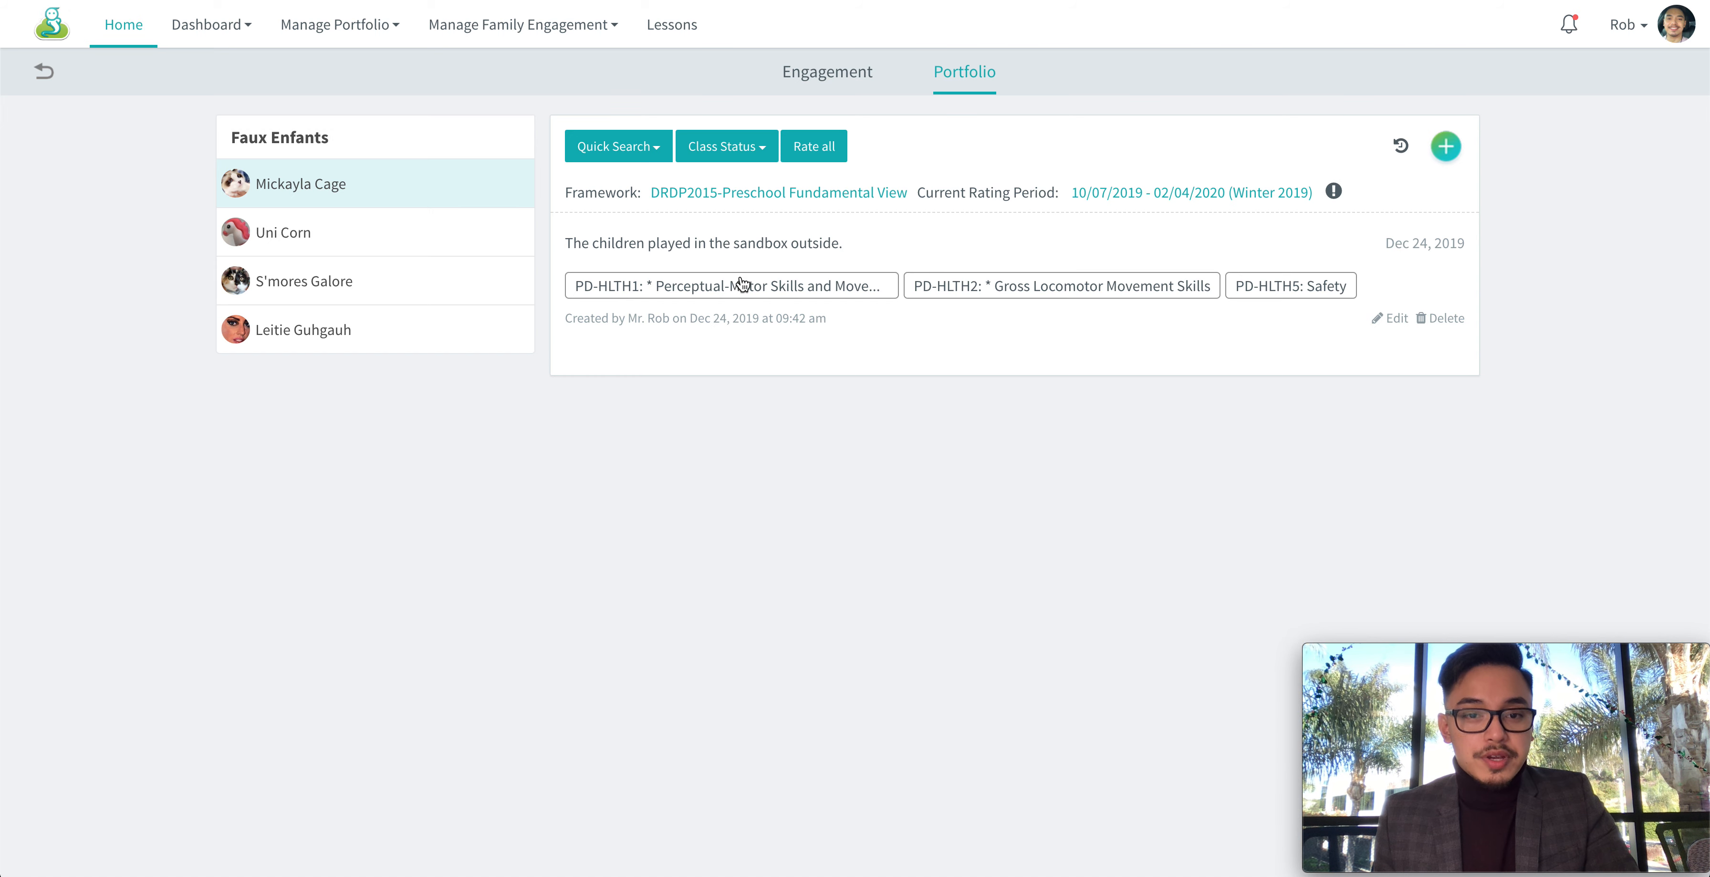
Score the PD-HLTH1 Perceptual-Motor Skills measure as Exploring Earlier and save the rating
click(728, 284)
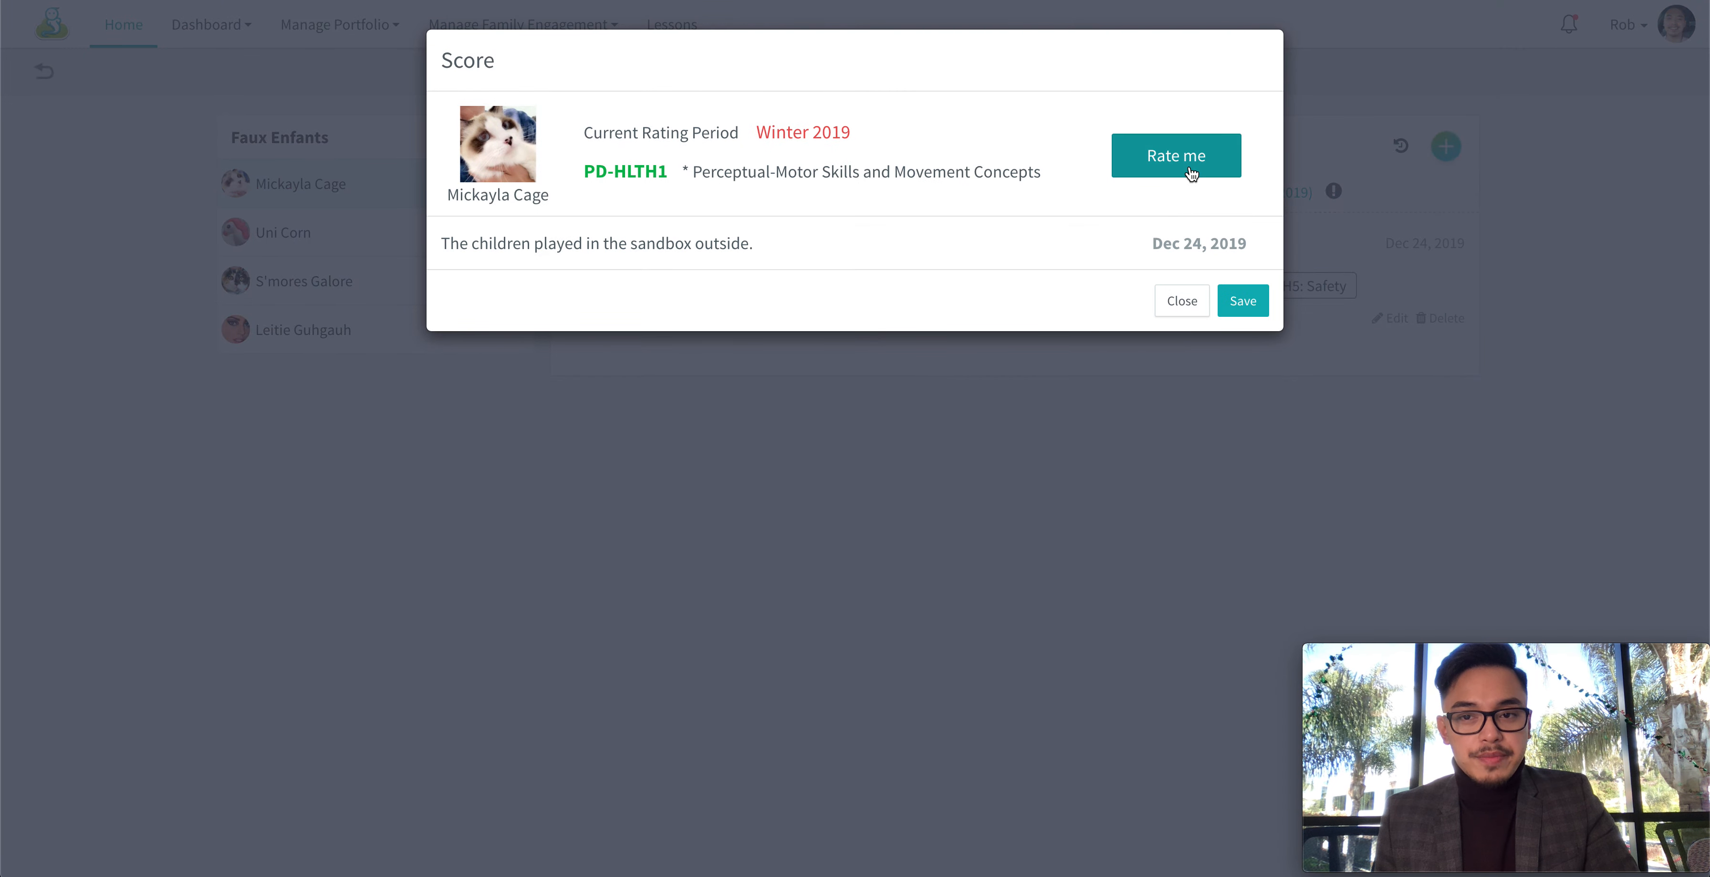
click(1175, 154)
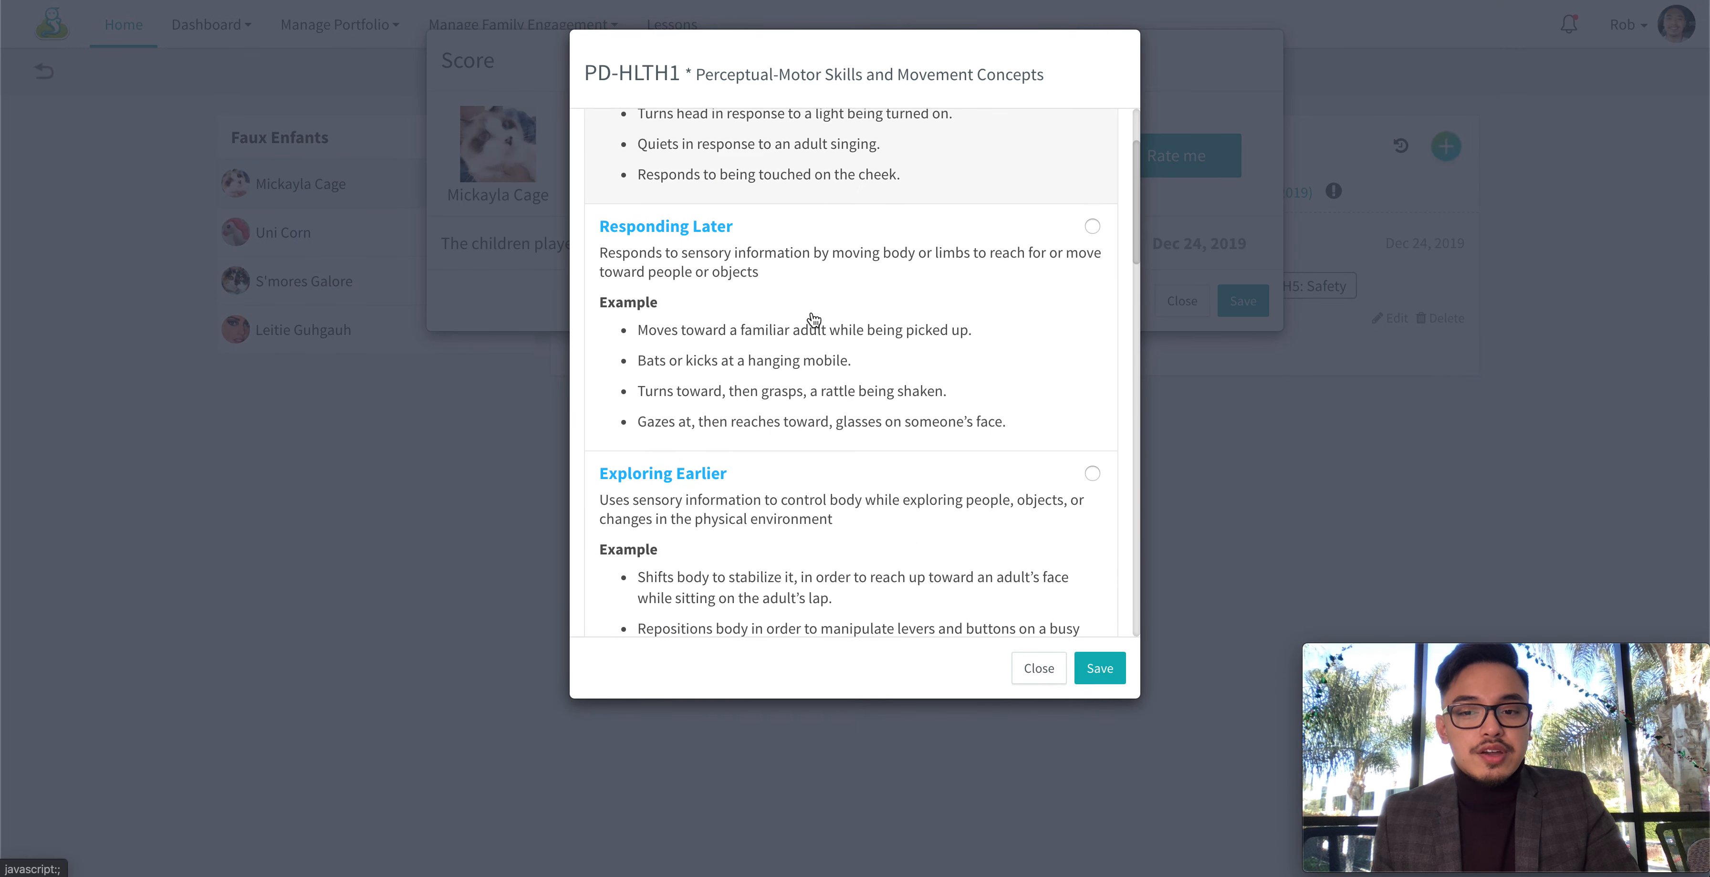
click(1091, 366)
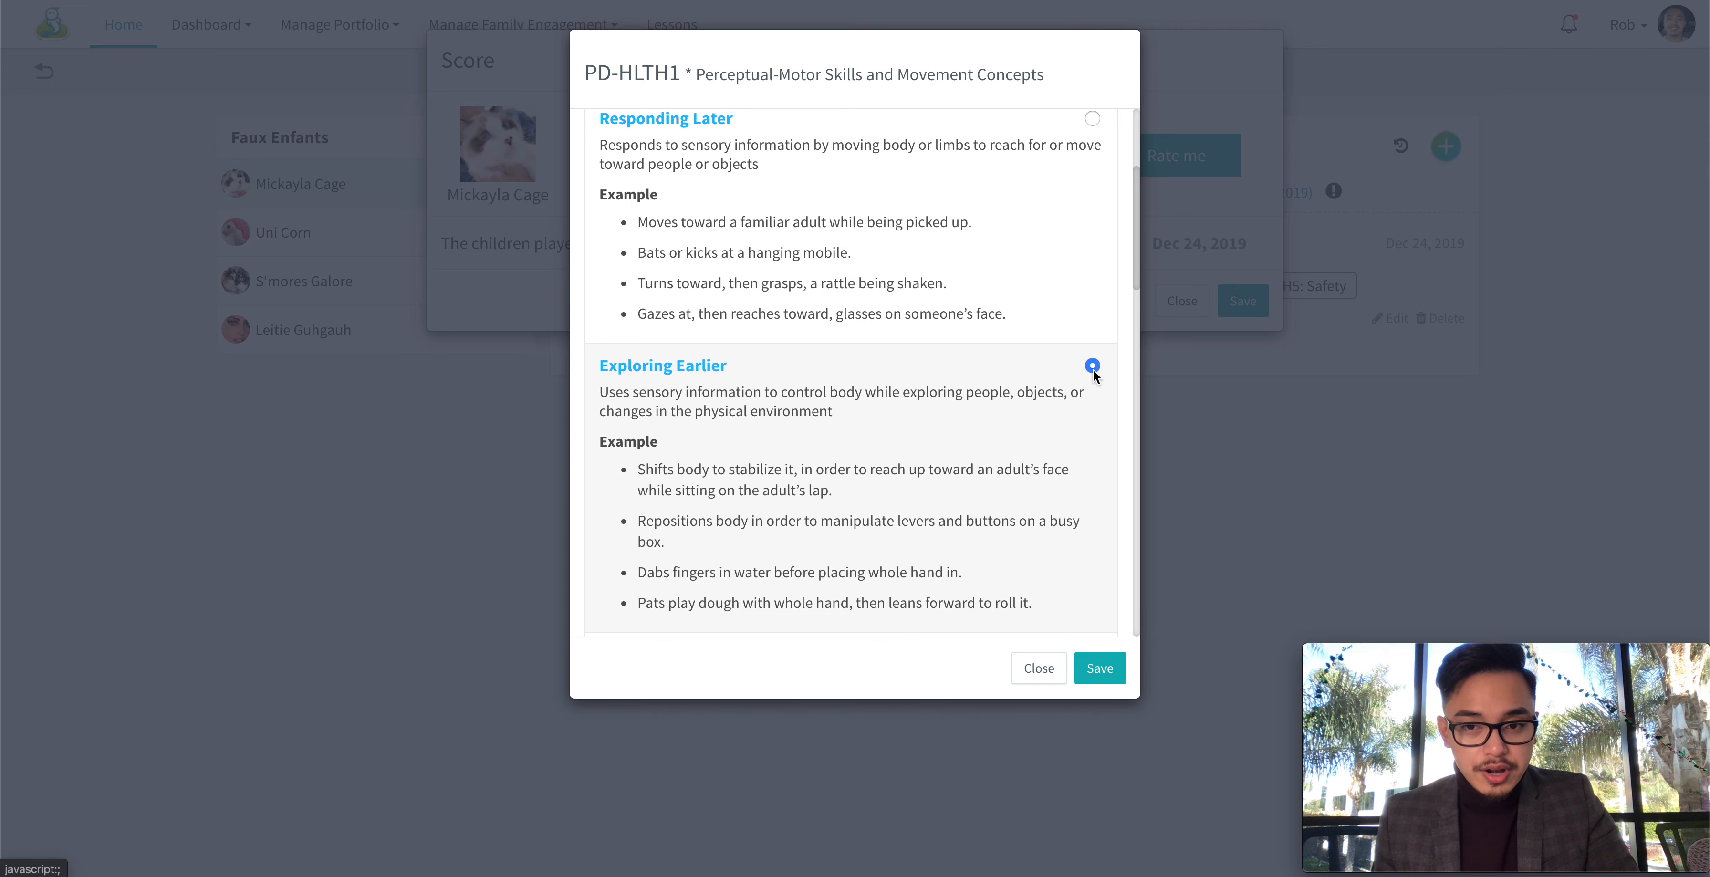
click(1092, 365)
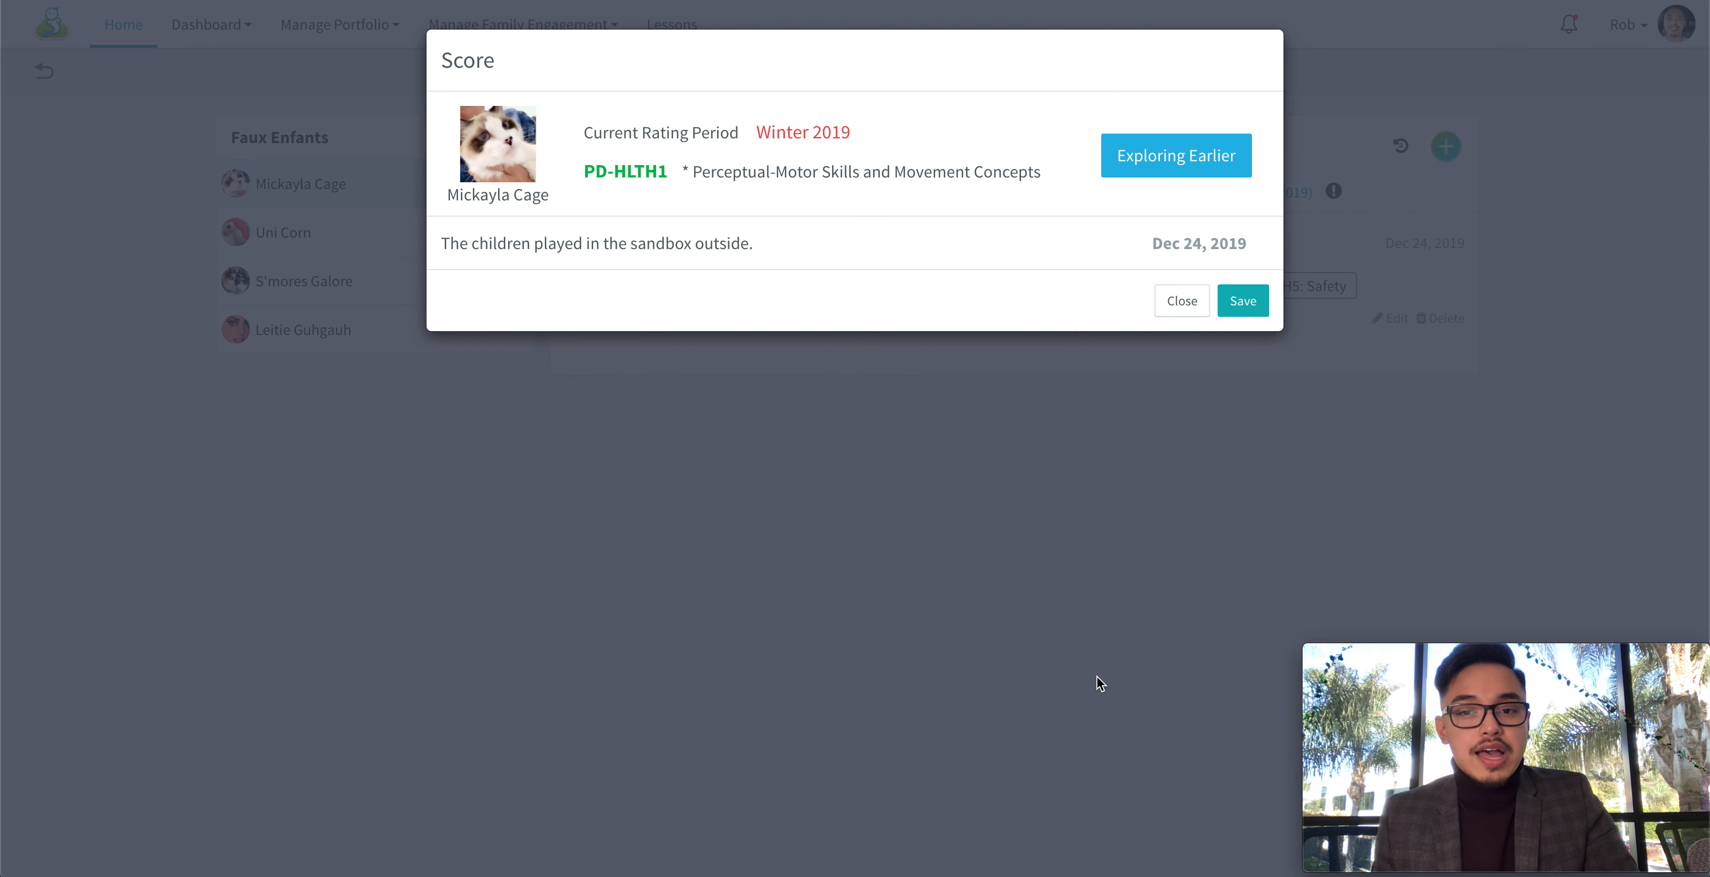
click(1241, 300)
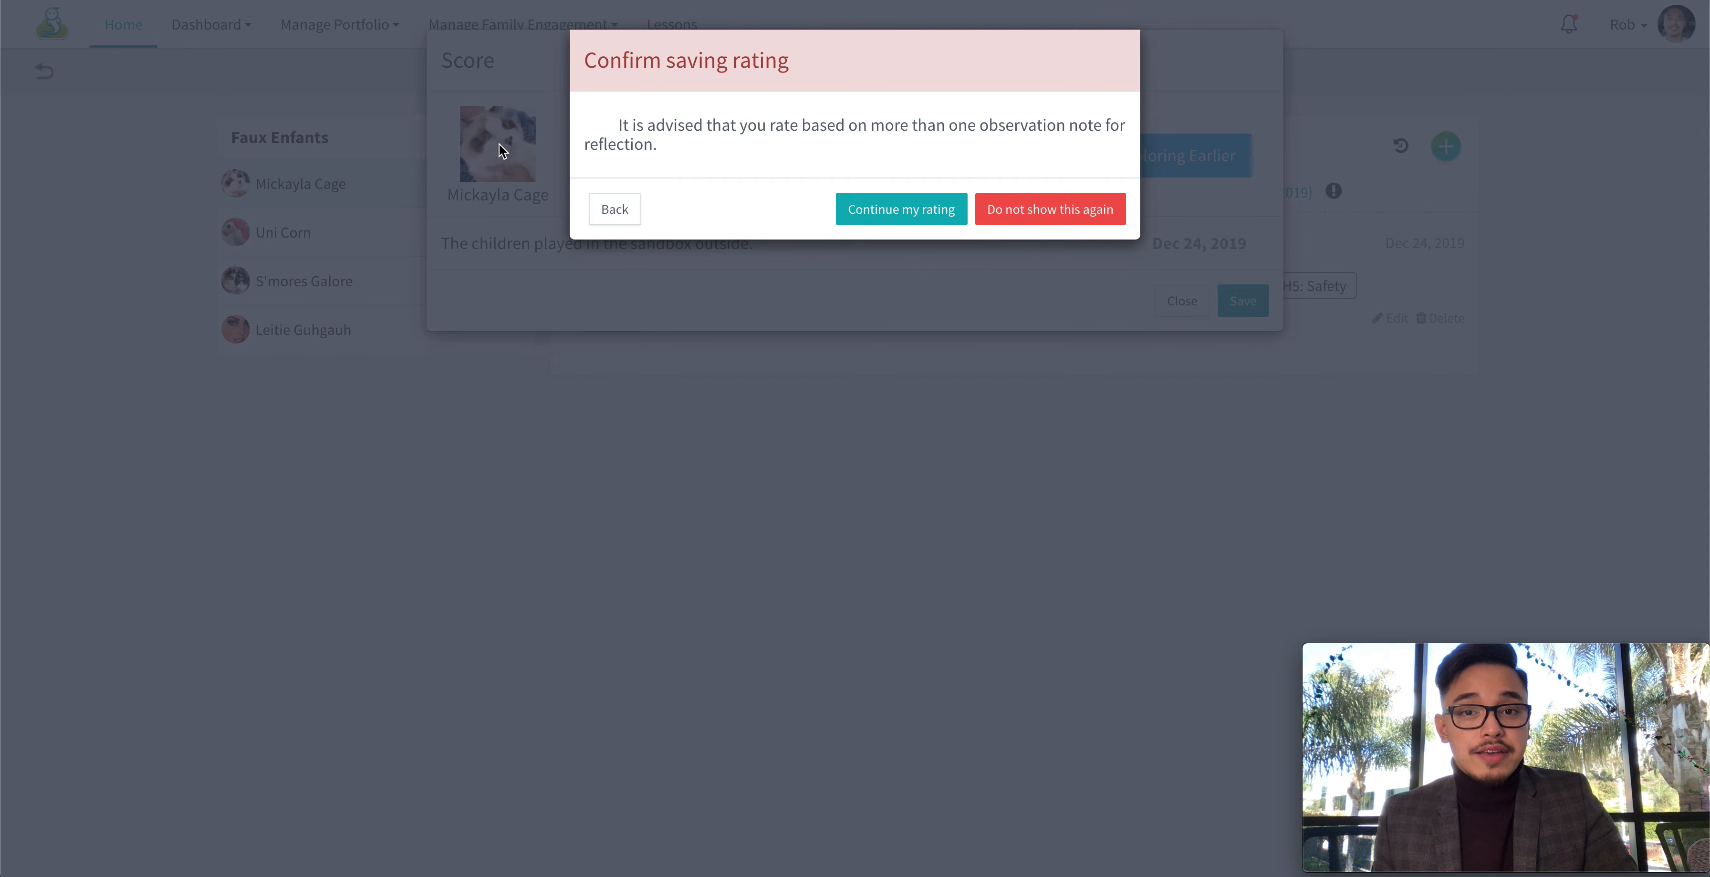
mouse_move(735, 164)
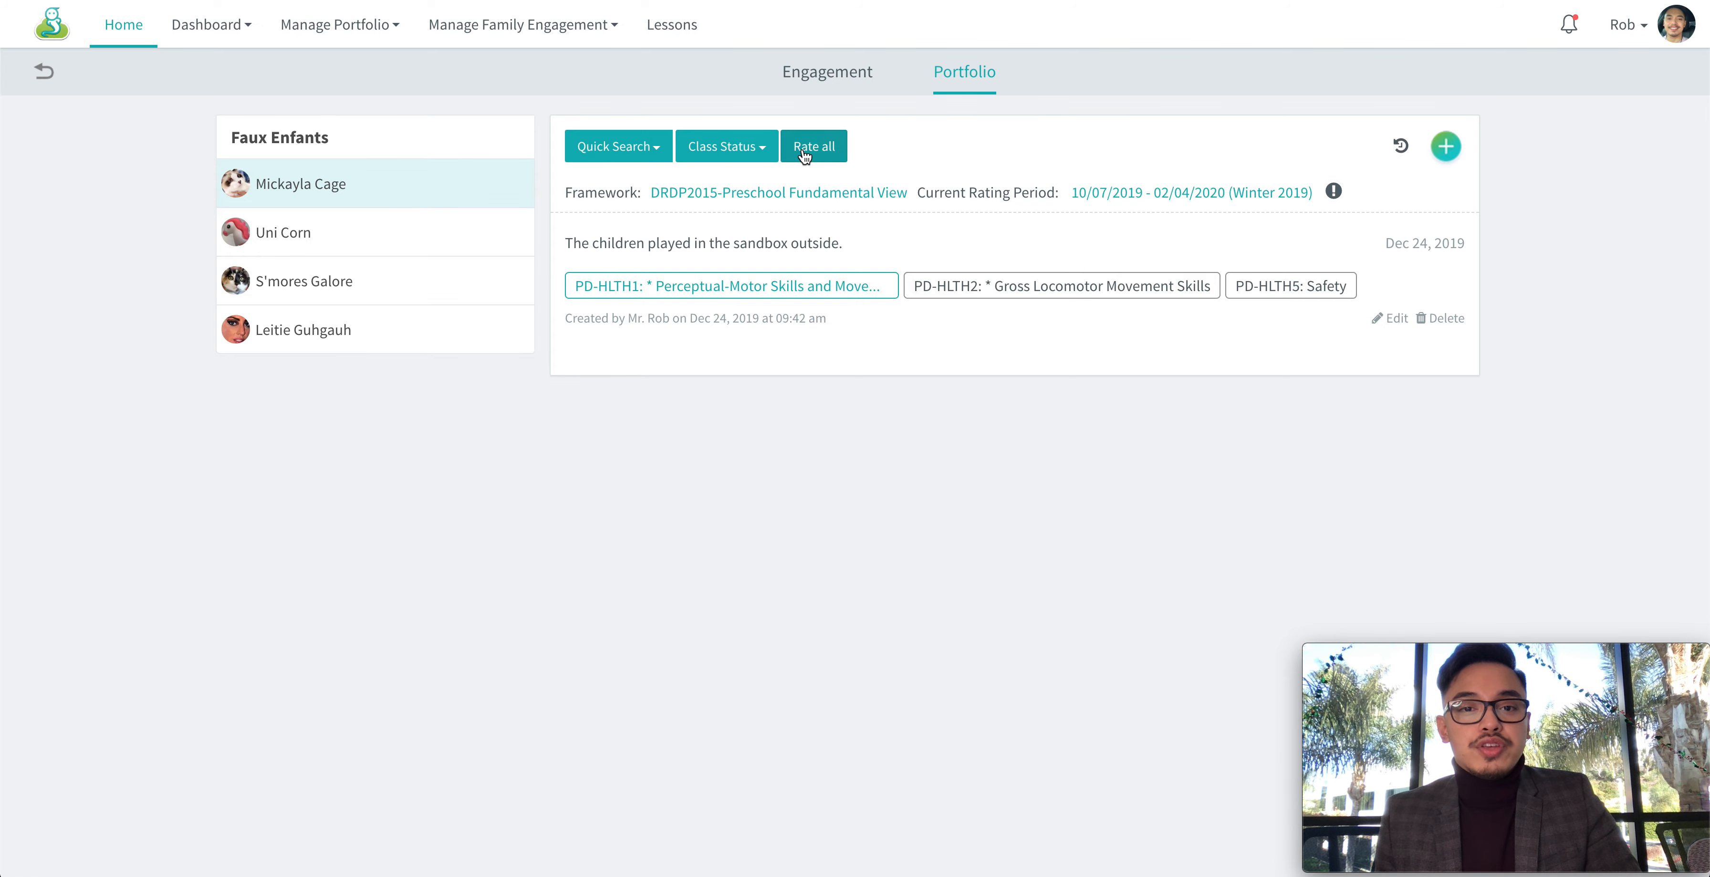
In the Rate All grid, mark PD-HLTH2 as Building Earlier and PD-HLTH5 Safety as Building Middle
click(814, 146)
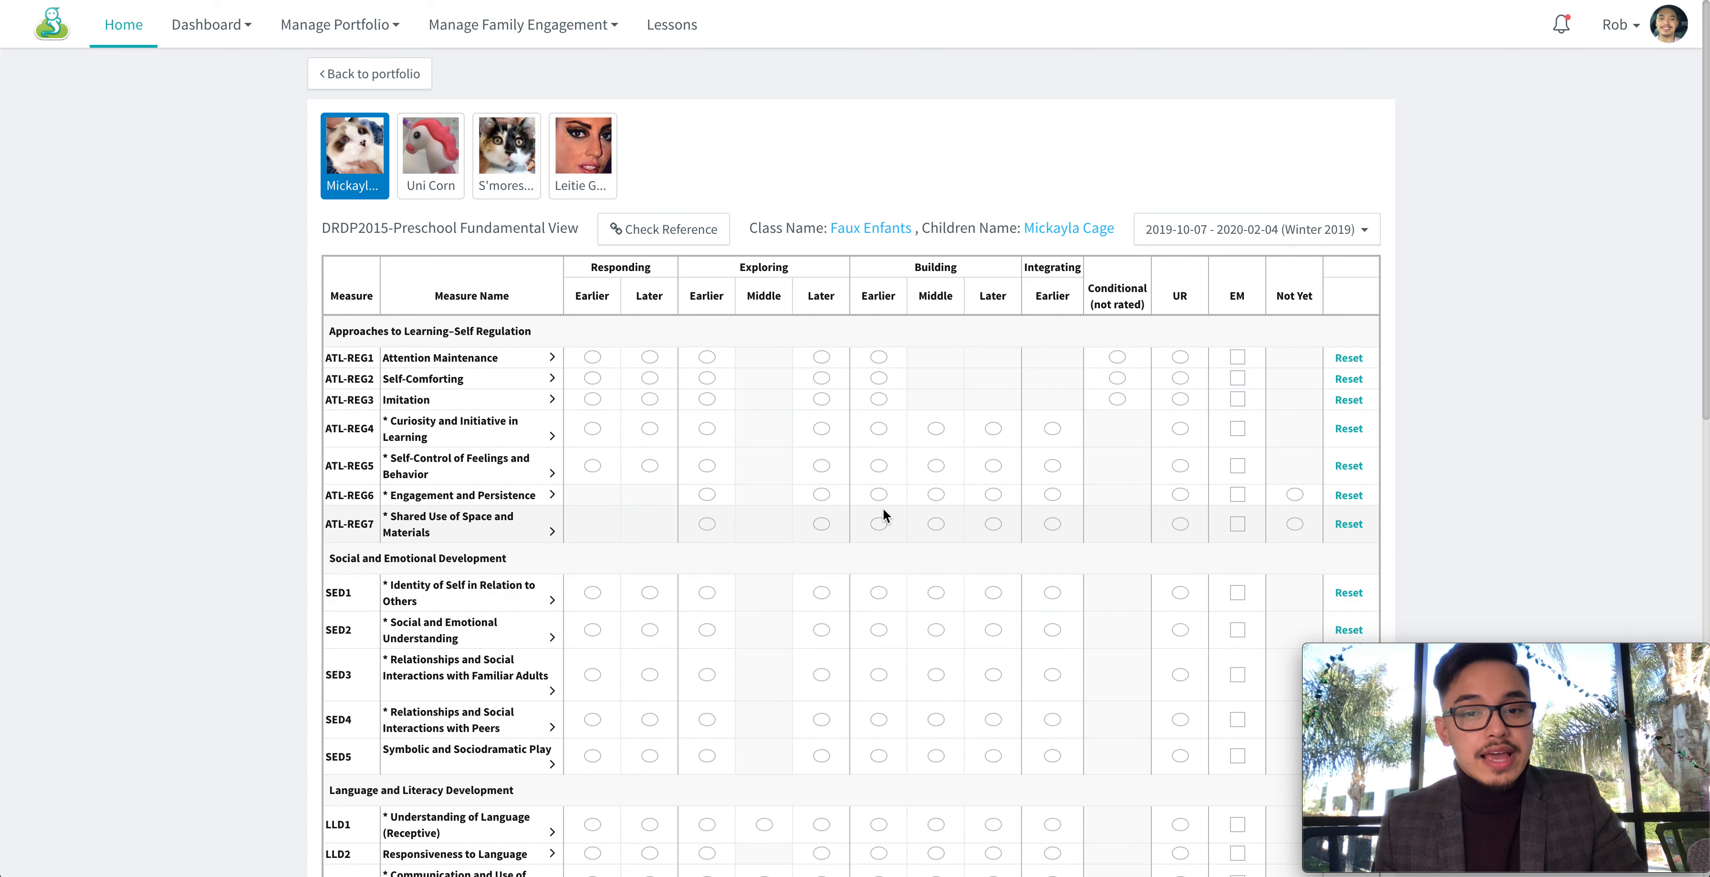
scroll(down, 3)
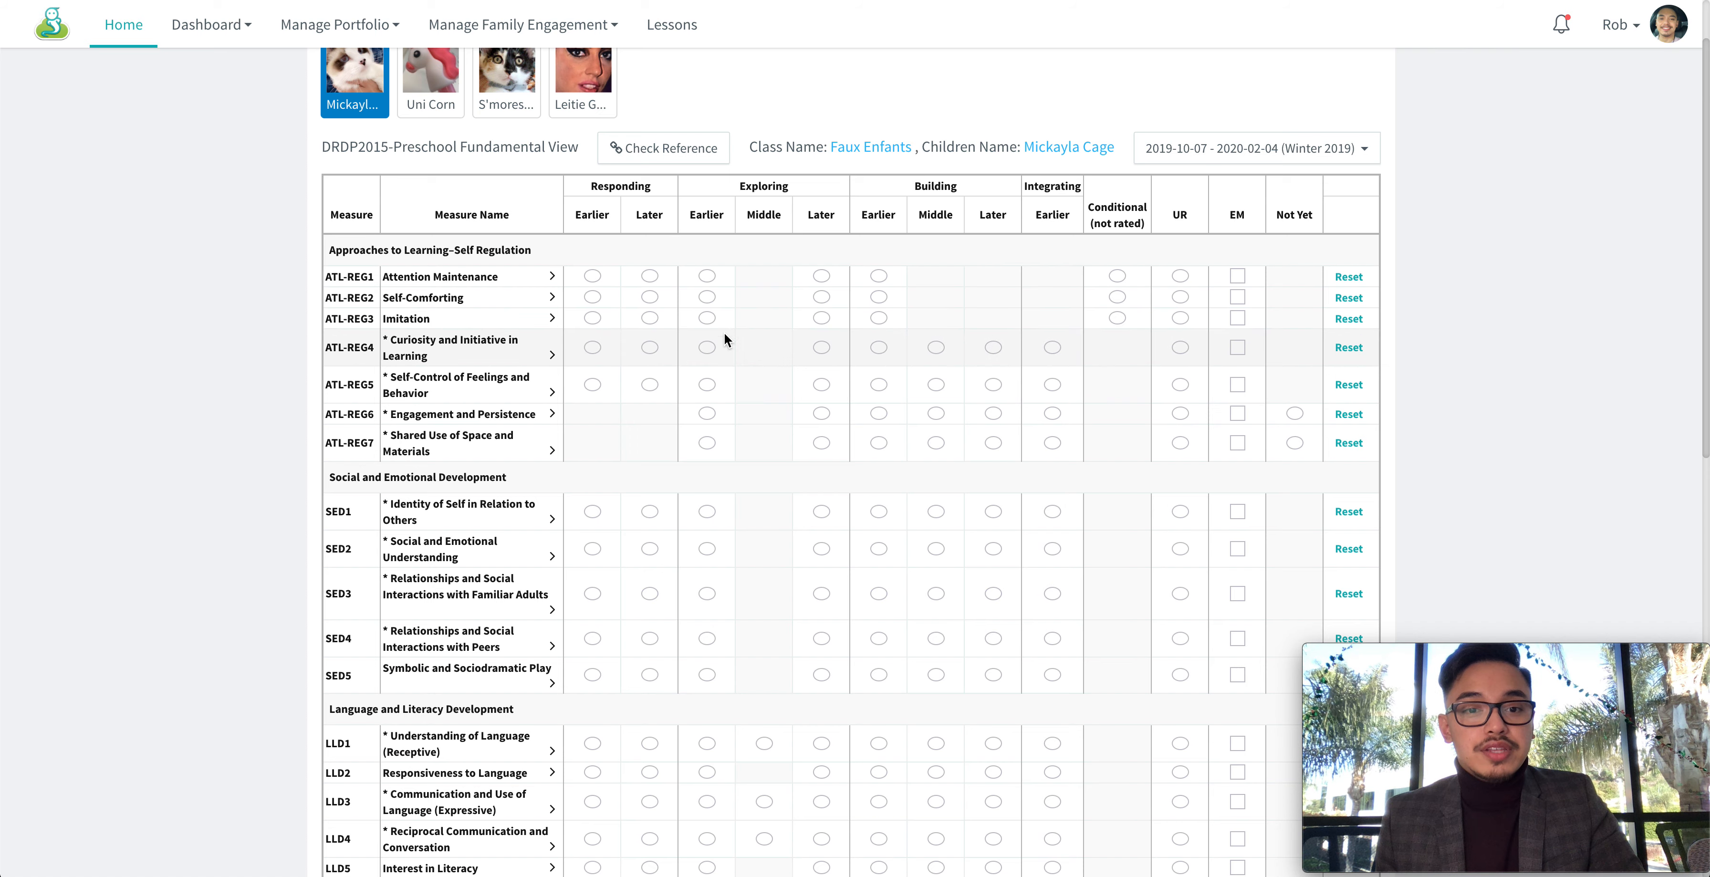
mouse_move(627, 343)
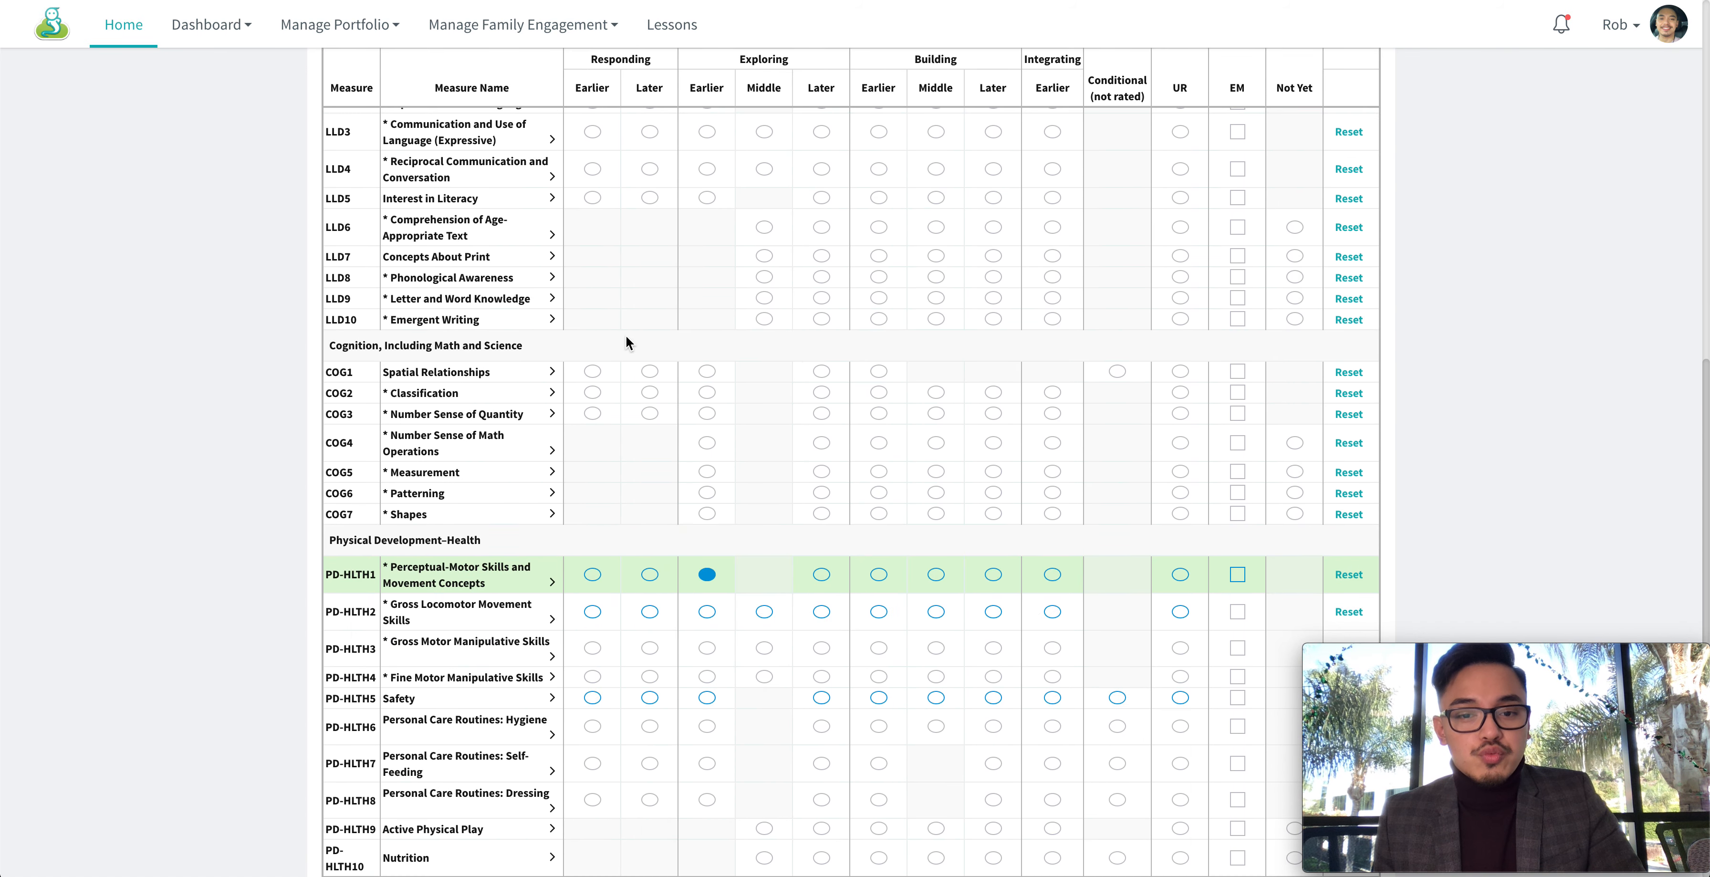
scroll(down, 3)
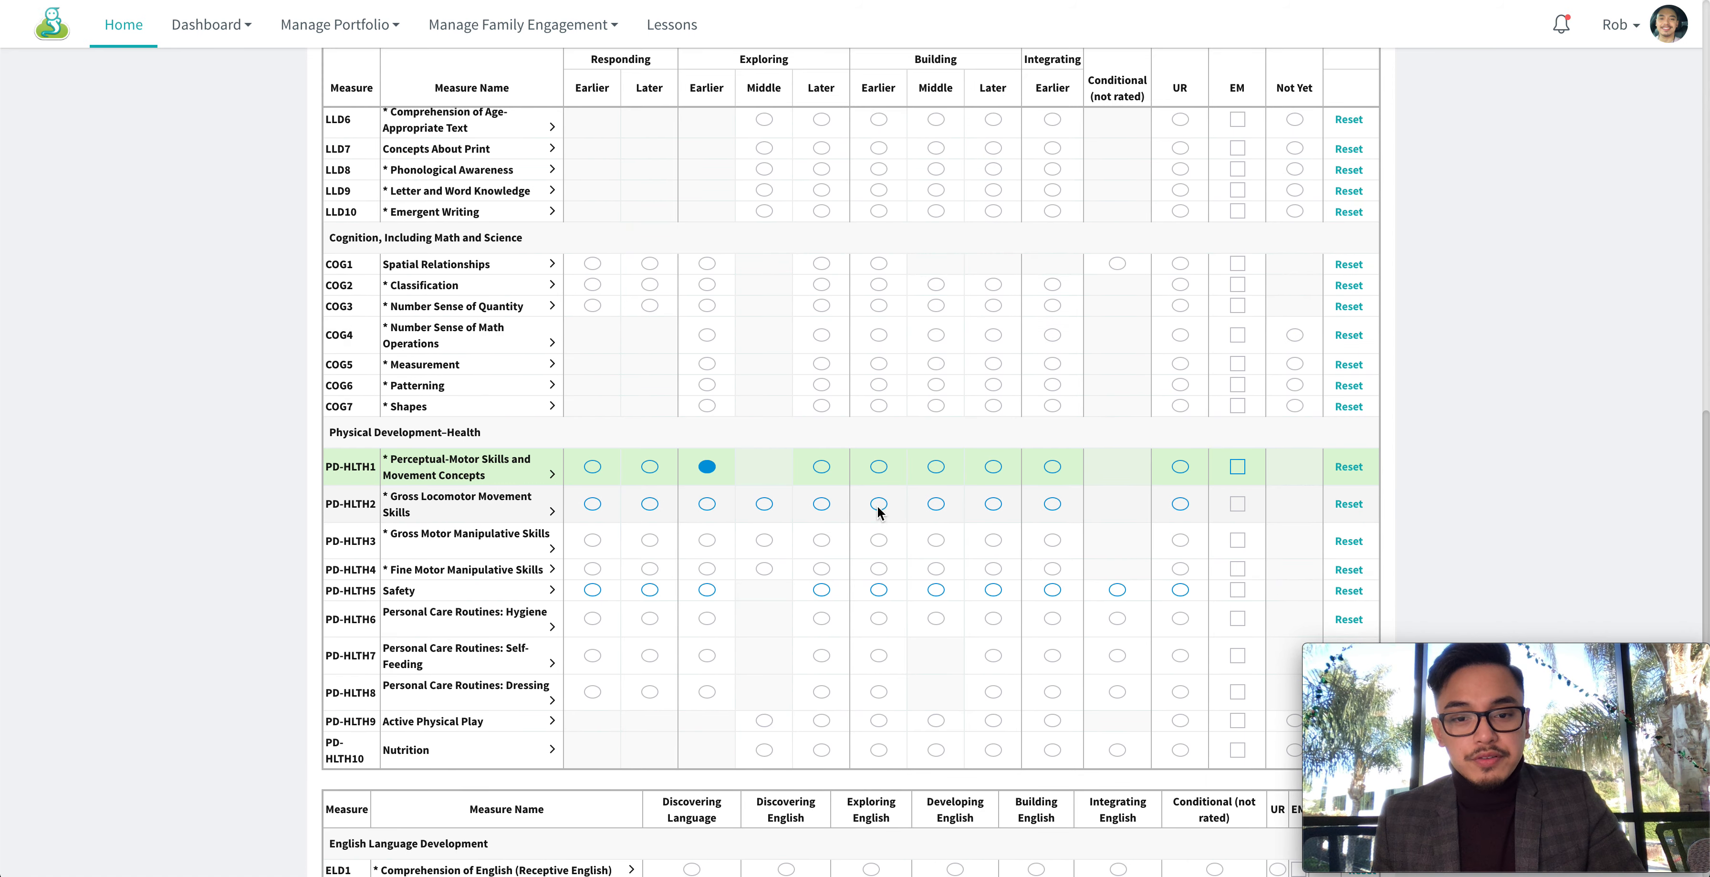
click(877, 503)
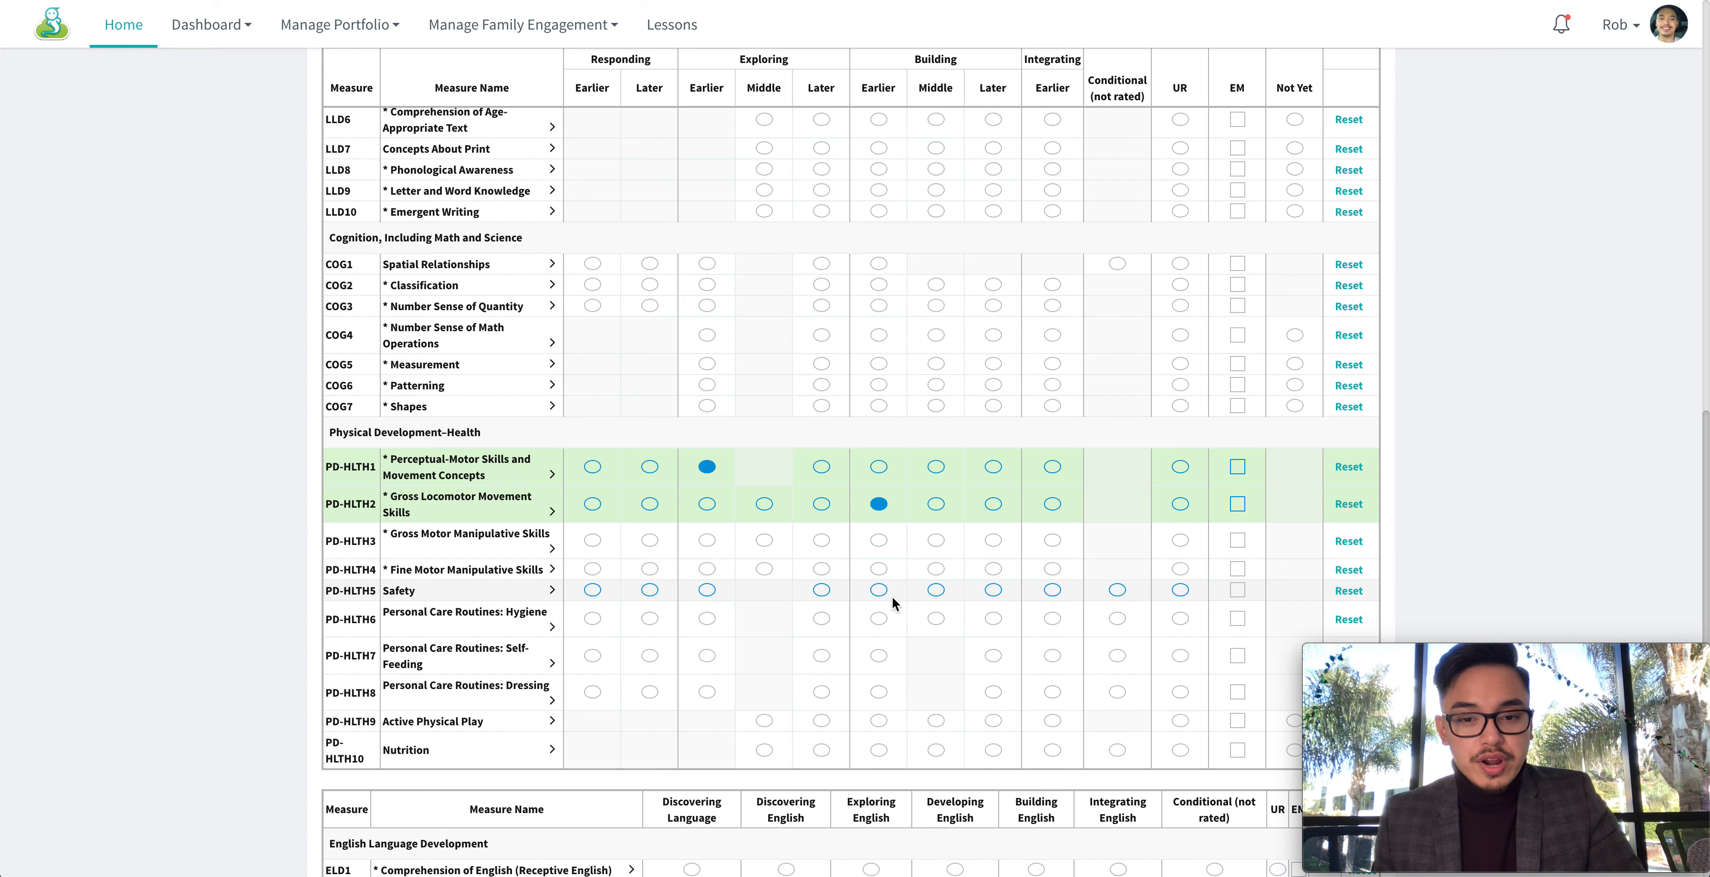
click(934, 590)
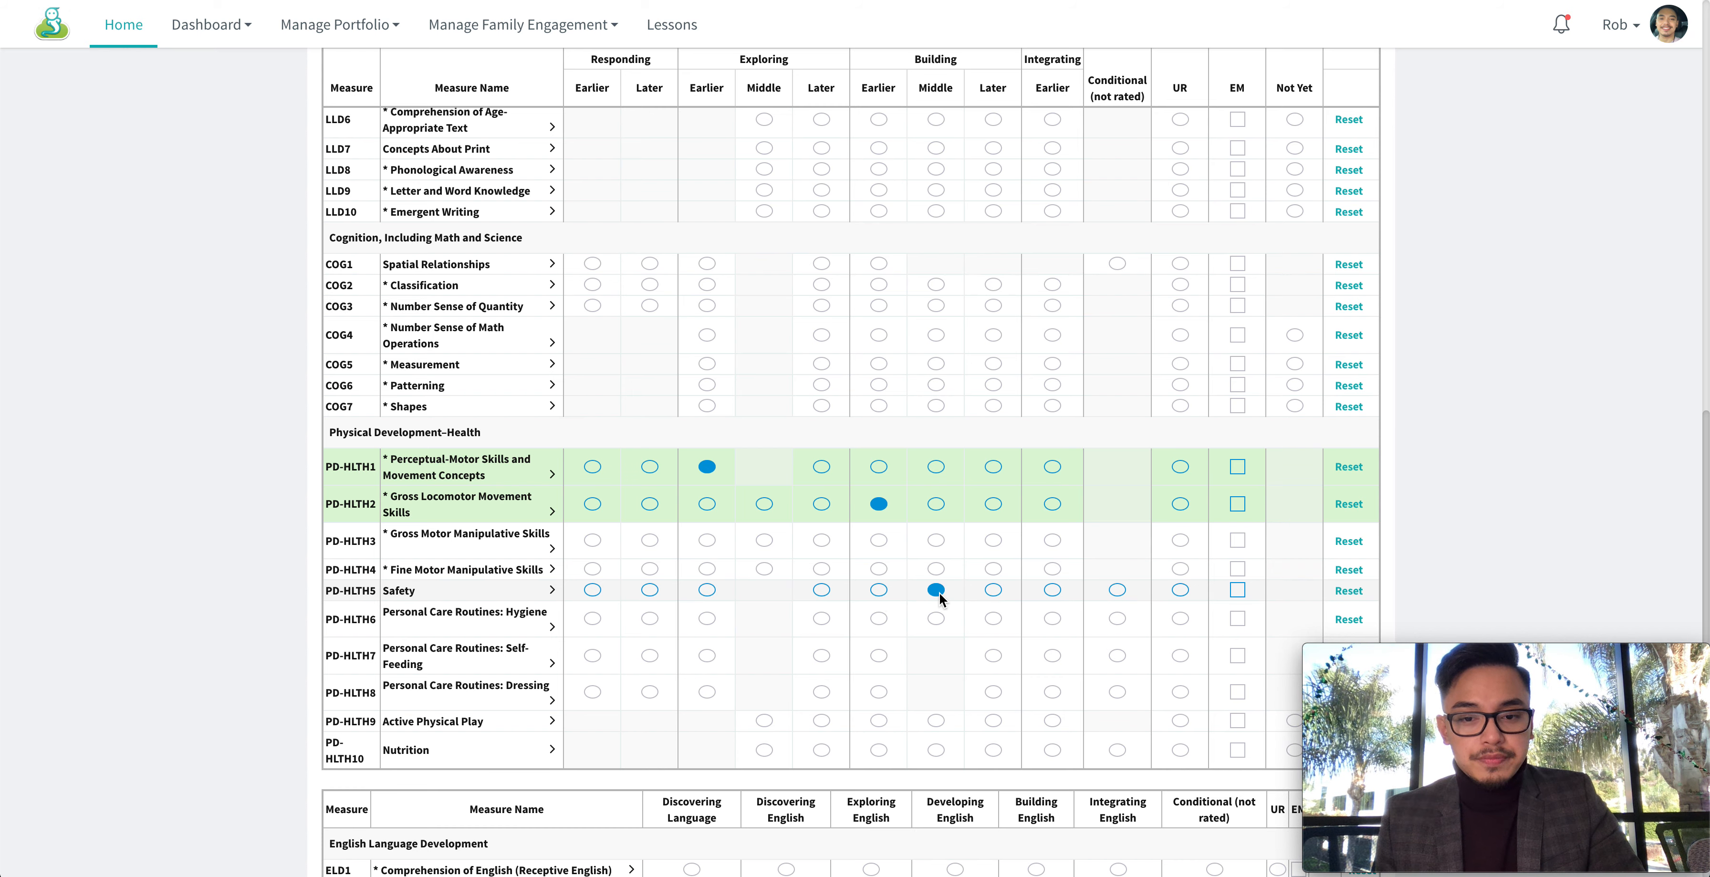